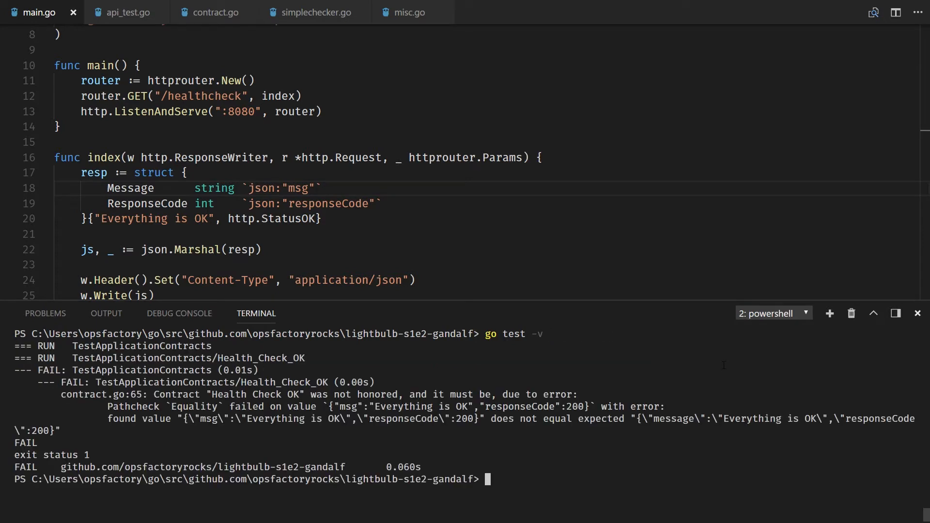
Focus the main.go editor to view the healthcheck server code without the terminal.
{"action": "left_click", "coordinate": [917, 313]}
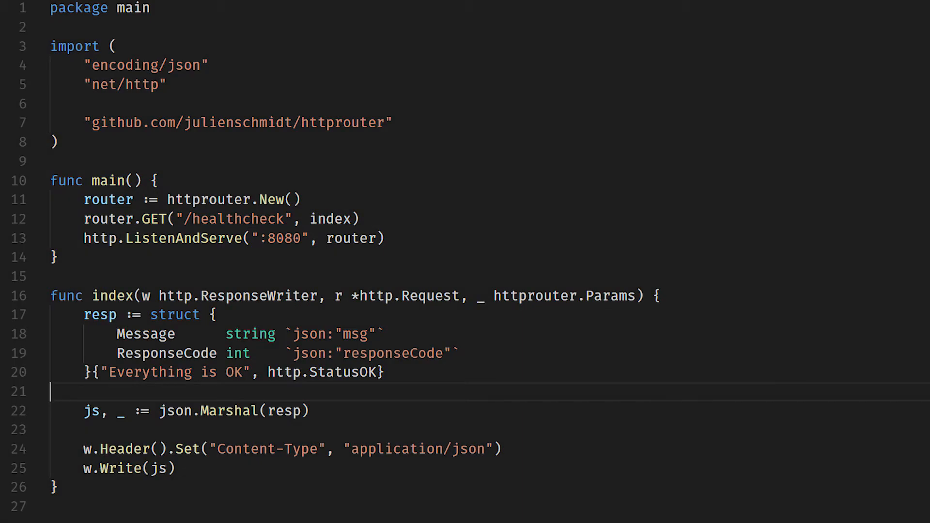
{"action": "double_click", "coordinate": [238, 123]}
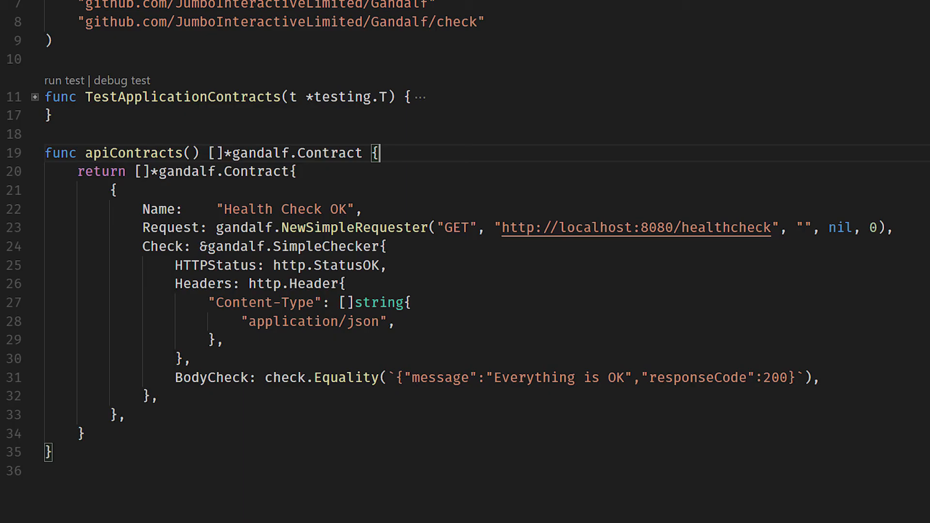
{"action": "mouse_move", "coordinate": [284, 153]}
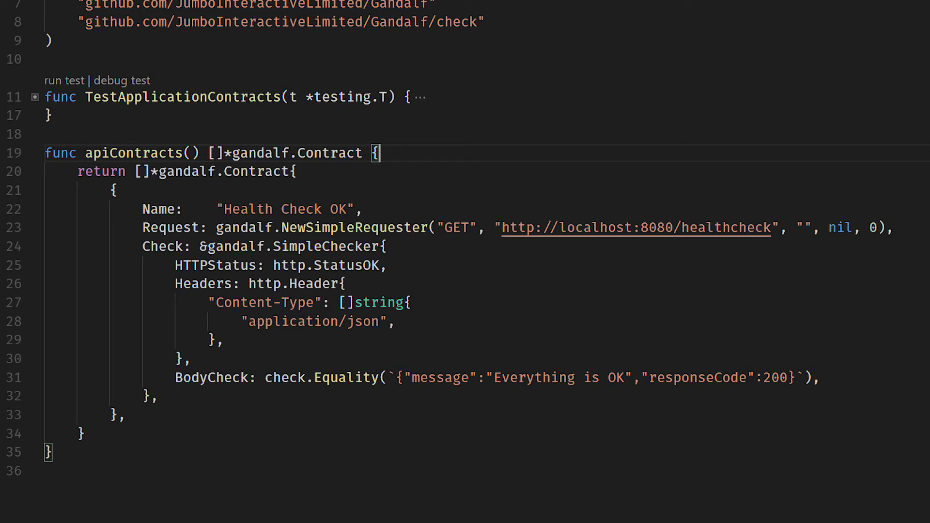
{"action": "mouse_move", "coordinate": [249, 209]}
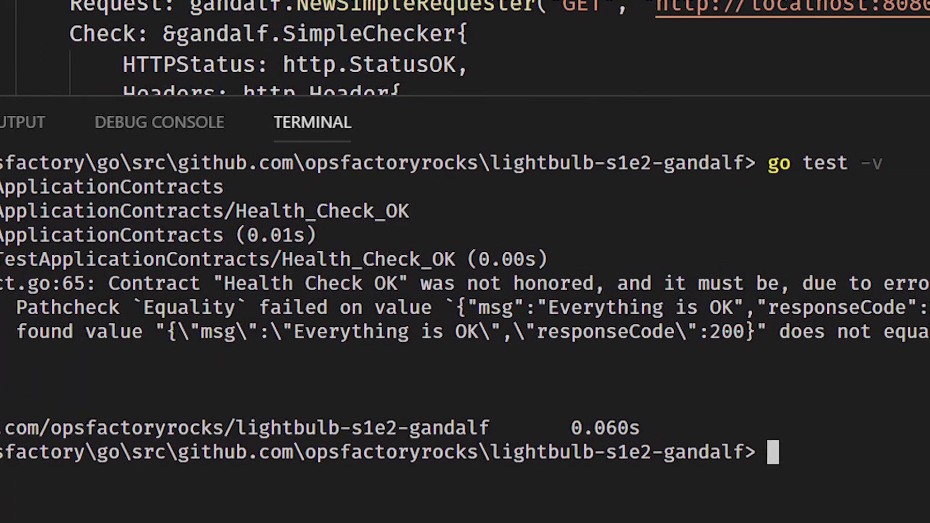
Scroll the go test -v failure output right to read the msg versus message mismatch.
{"action": "scroll", "scroll_direction": "right", "scroll_amount": 3}
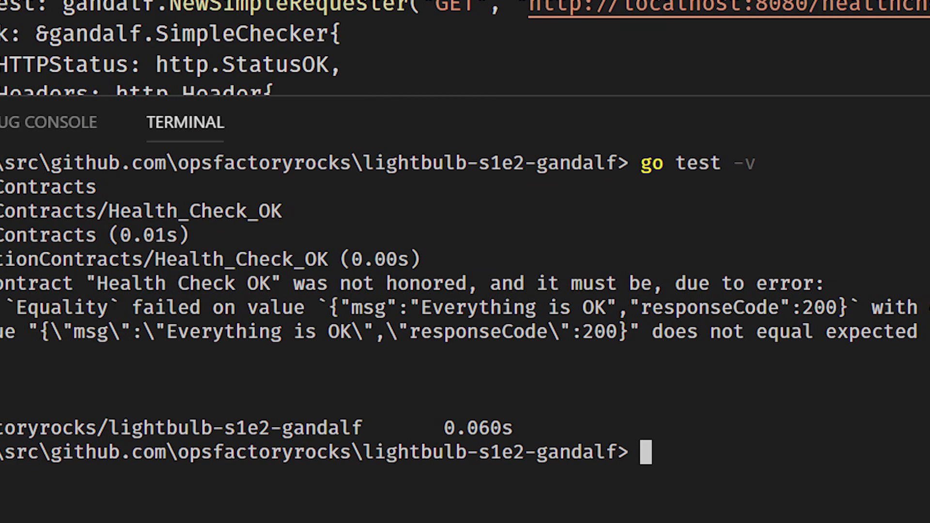
{"action": "scroll", "scroll_direction": "right", "scroll_amount": 3}
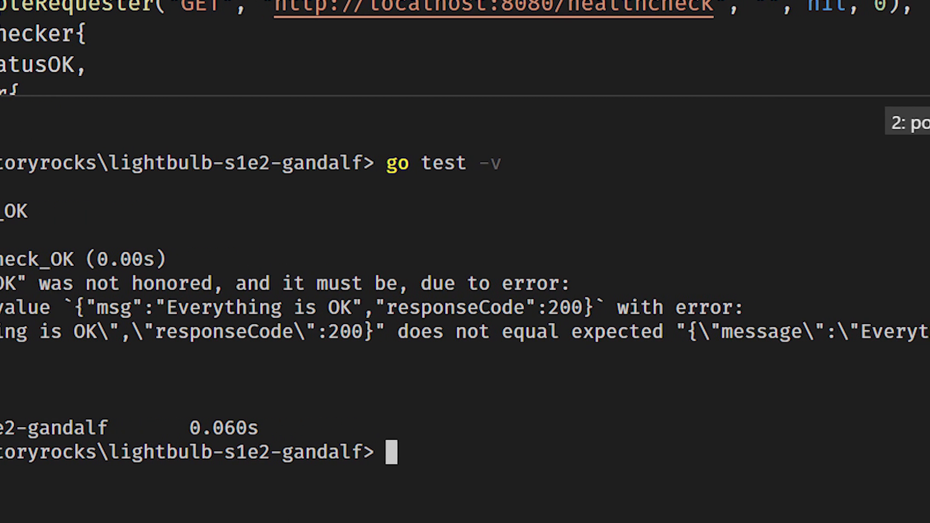
{"action": "scroll", "scroll_direction": "right", "scroll_amount": 3}
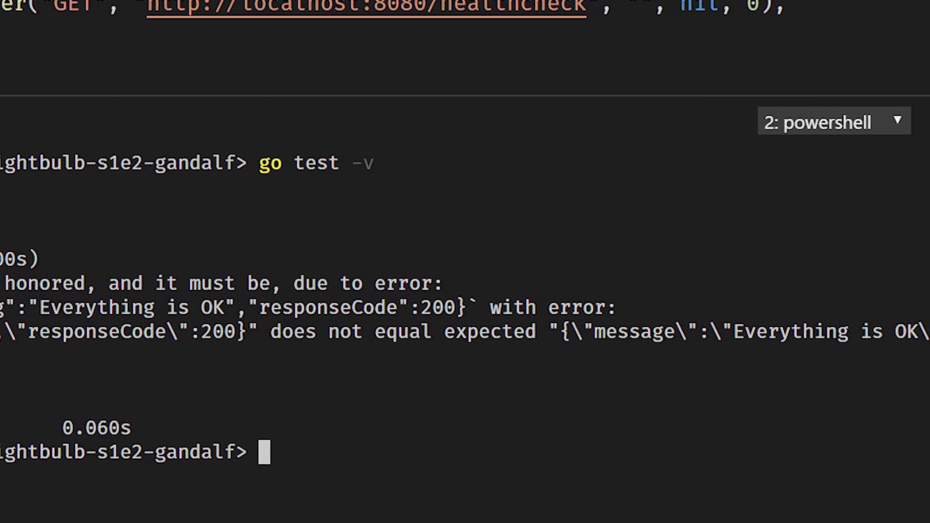